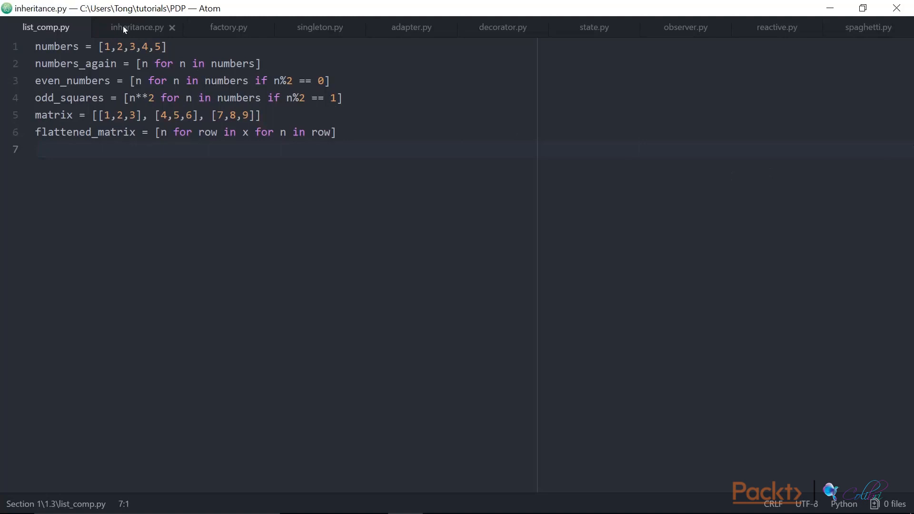
Step: Switch to inheritance.py and scroll to its Pet base class and Dog subclass
click(137, 27)
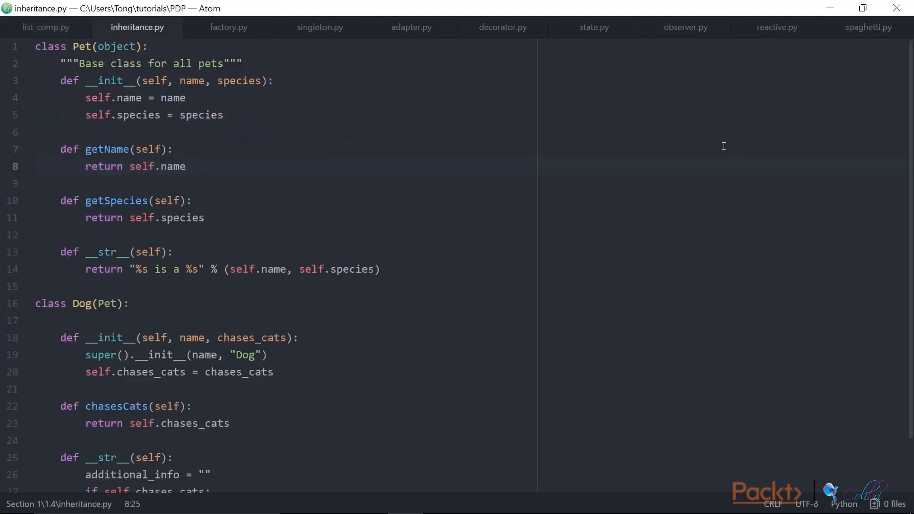
scroll(down, 3)
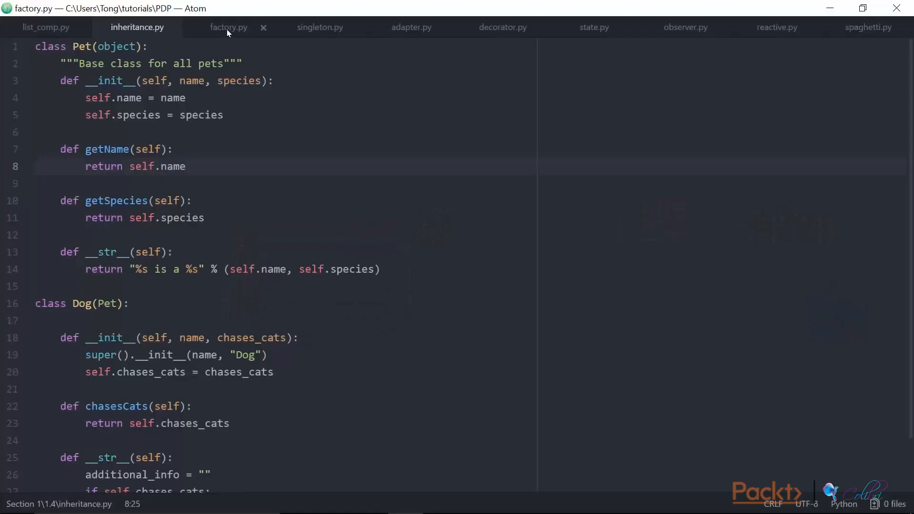
Step: View factory.py's shape factory, singleton.py's Singleton and Borg classes, then adapter.py's socket interfaces
click(228, 27)
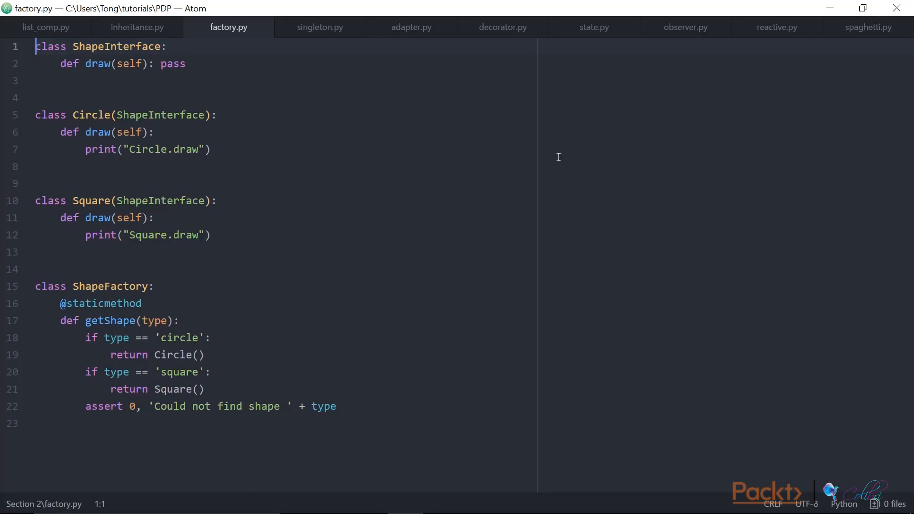
click(319, 27)
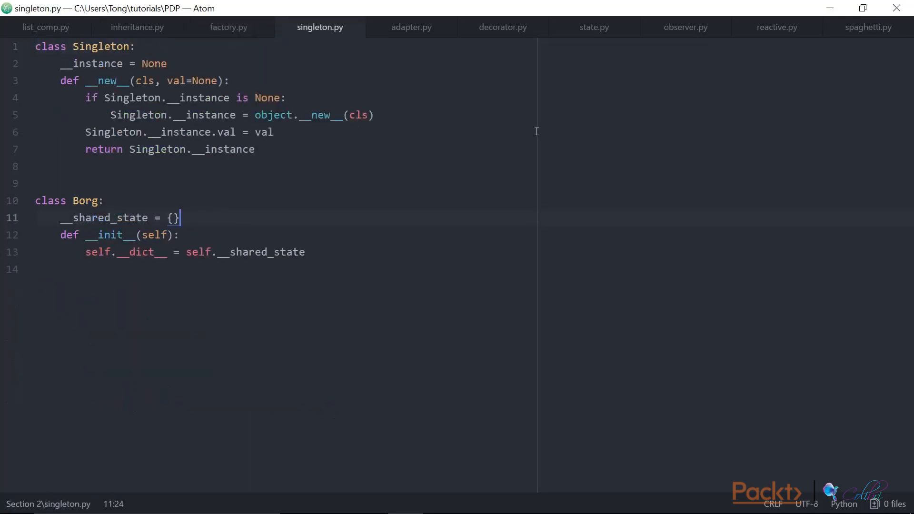
click(410, 26)
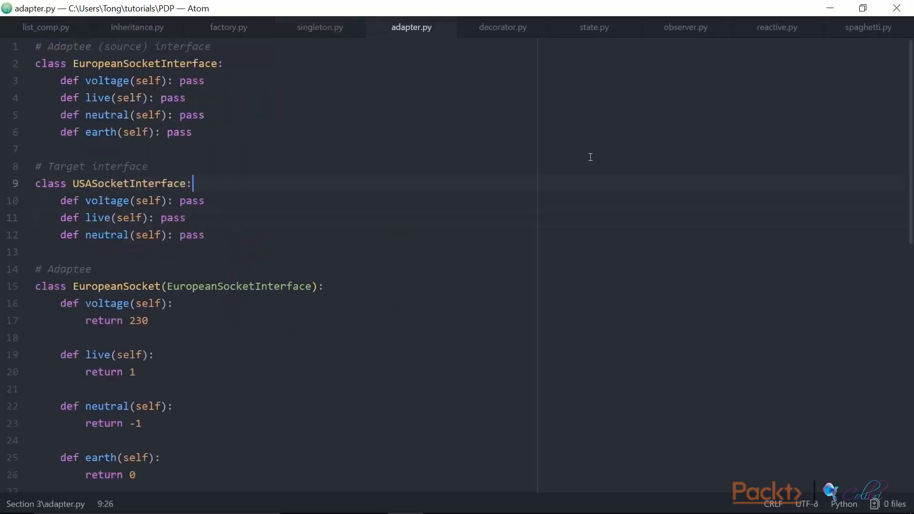
Step: Read through adapter.py, then decorator.py's window decorators, ending on state.py's computer-state classes
scroll(down, 3)
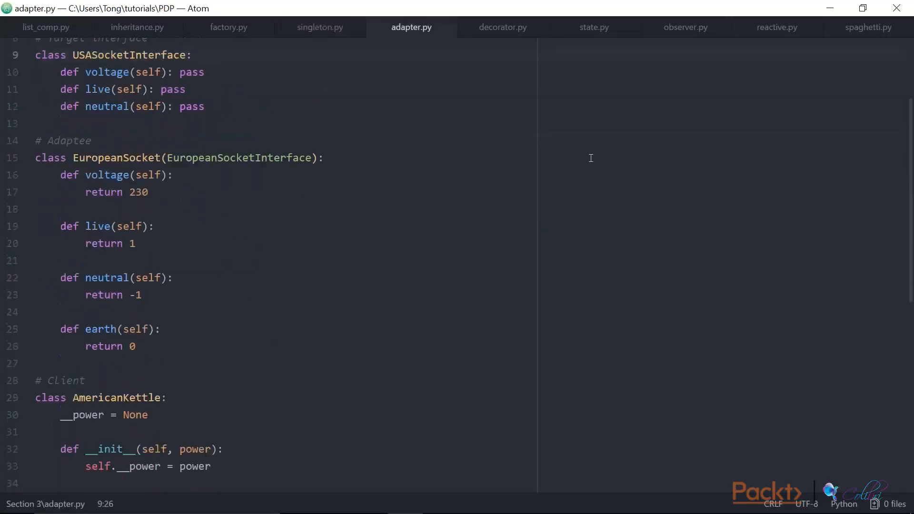
scroll(down, 3)
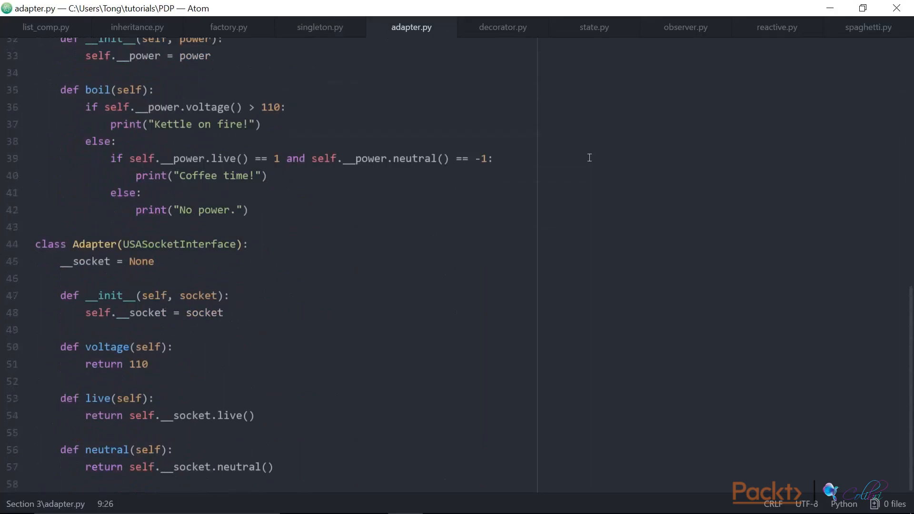
click(501, 27)
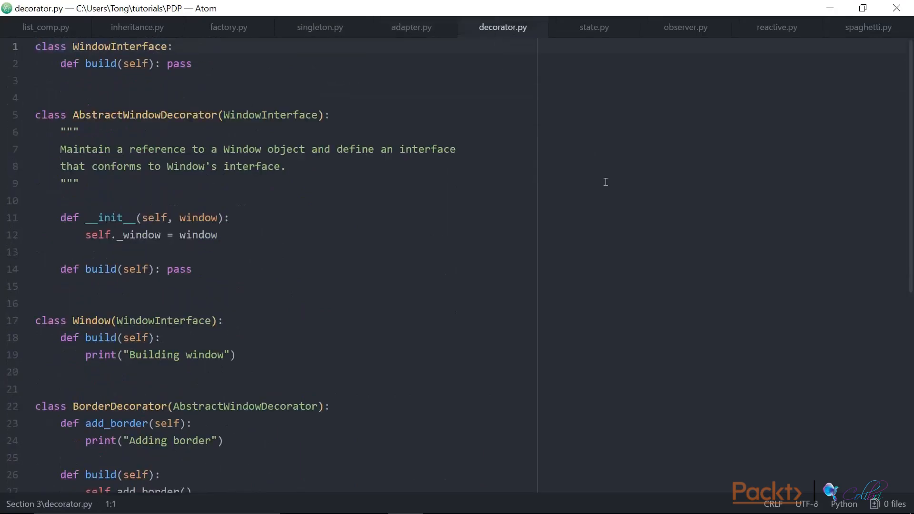
scroll(down, 3)
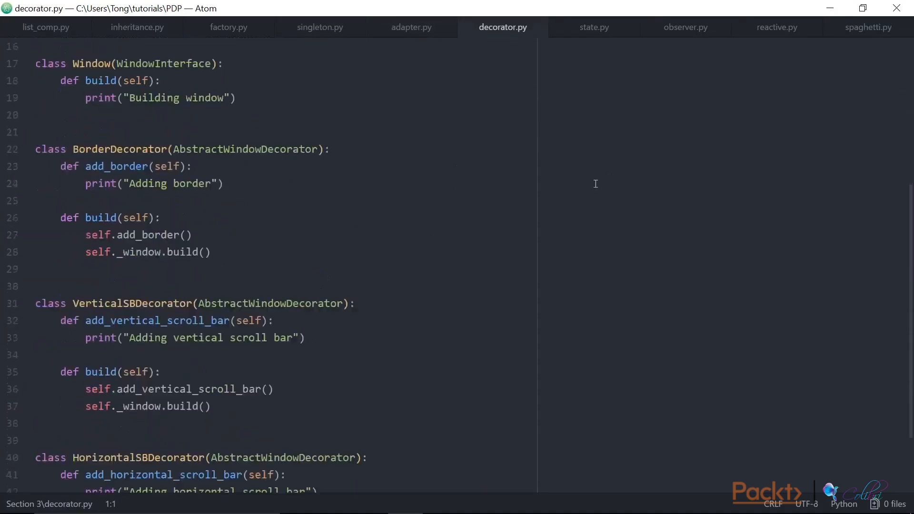
click(593, 27)
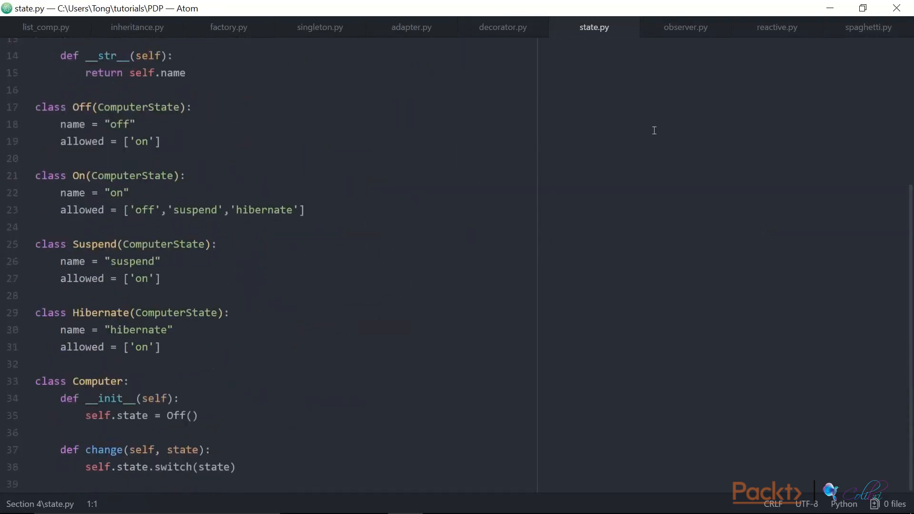
Step: Browse observer.py's stock-market observers, reactive.py's MyObserver, then spaghetti.py's blackjack deck code
click(684, 27)
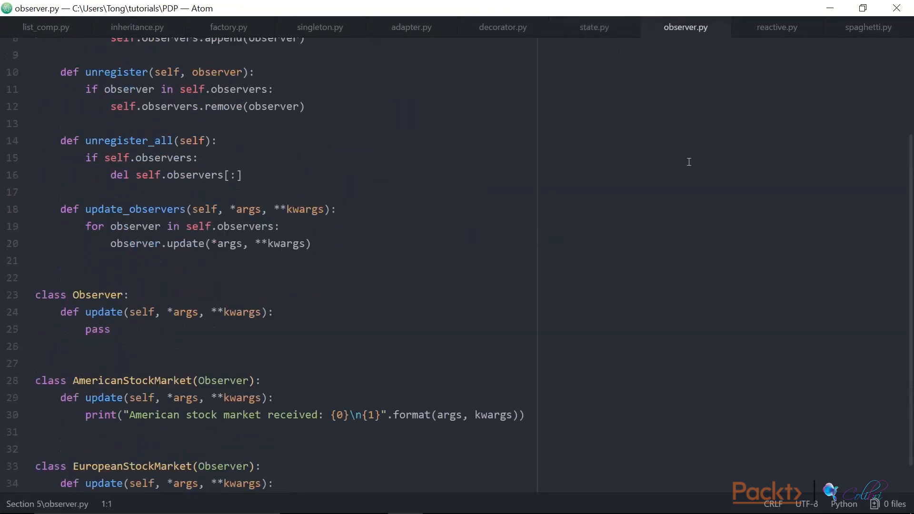
scroll(down, 3)
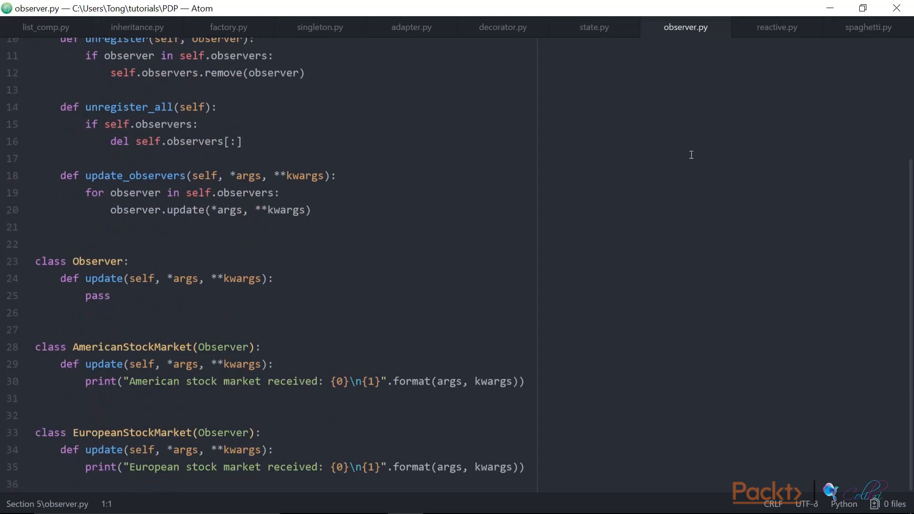
mouse_move(721, 83)
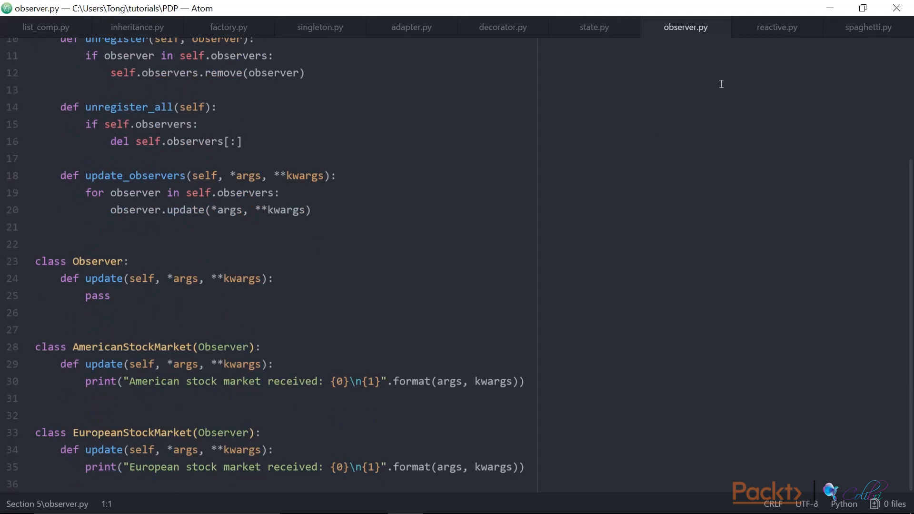
mouse_move(776, 26)
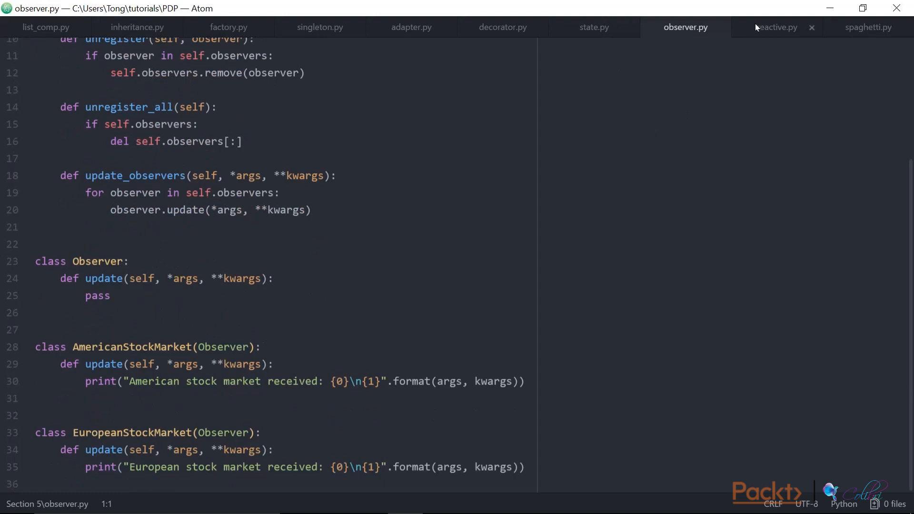
click(776, 27)
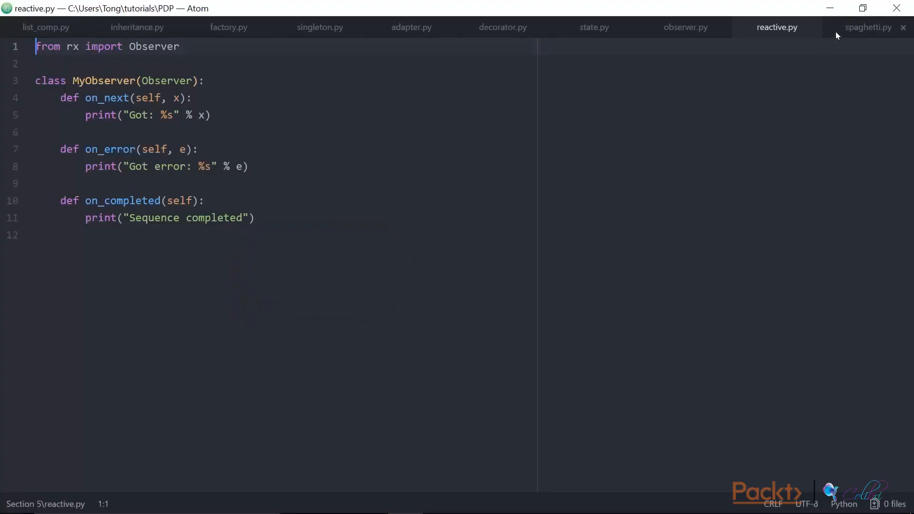
click(867, 27)
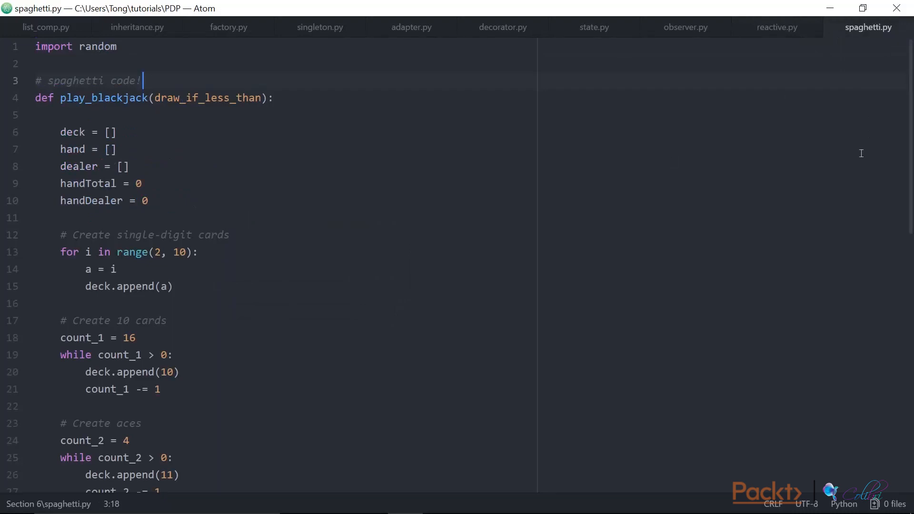
scroll(down, 3)
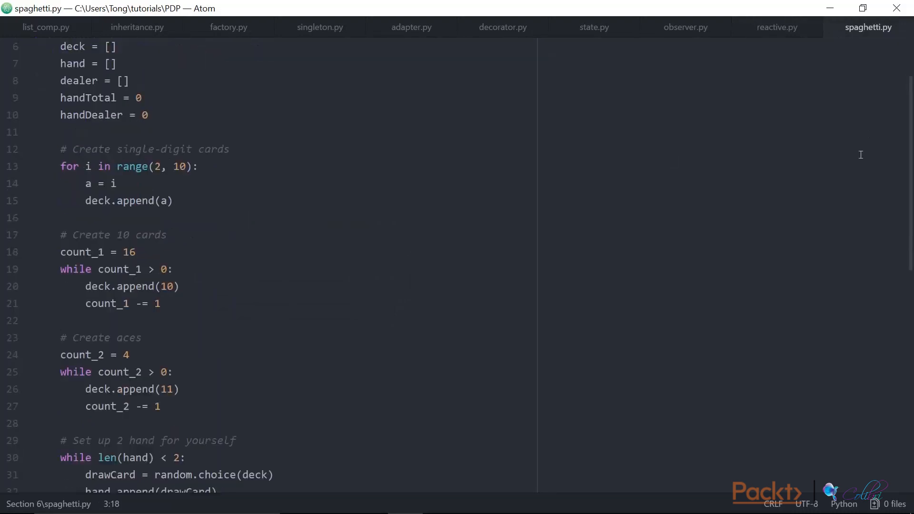